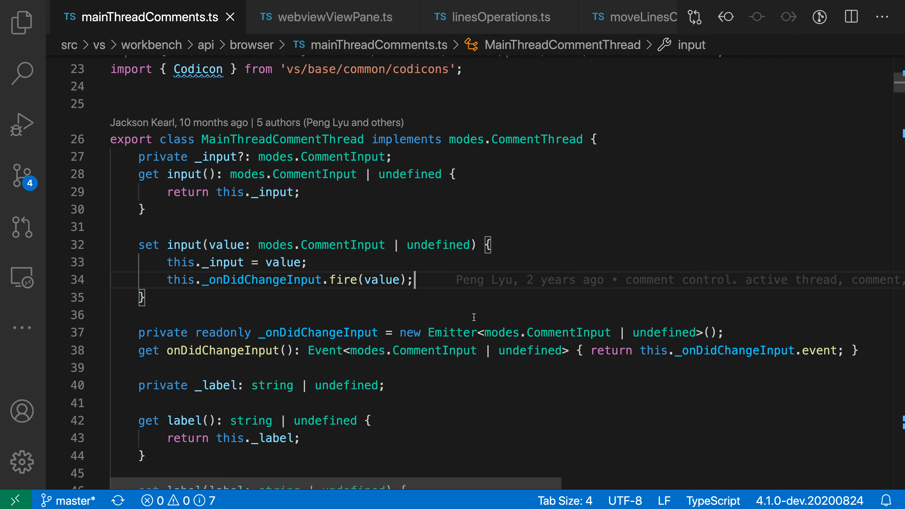
- Filter the Settings editor to 'line numbers' beside the open file
{"action": "scroll", "scroll_direction": "down", "scroll_amount": 3}
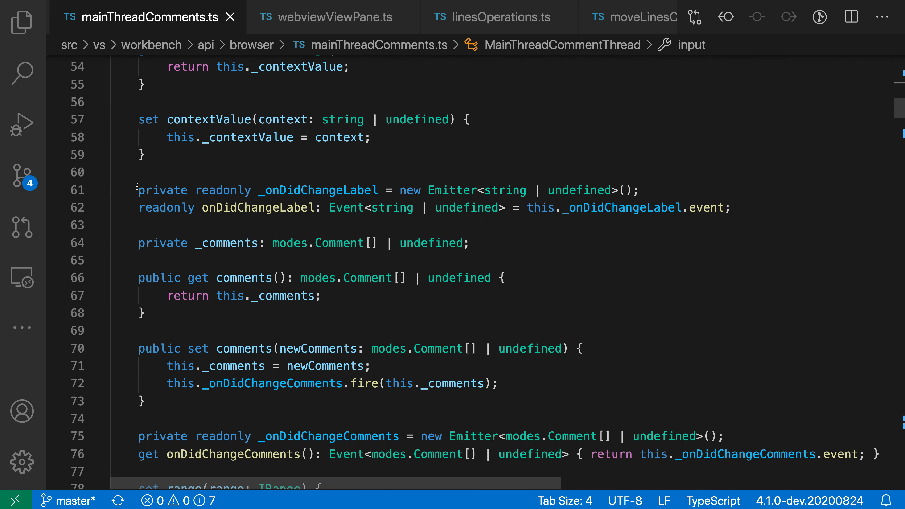
{"action": "scroll", "scroll_direction": "down", "scroll_amount": 3}
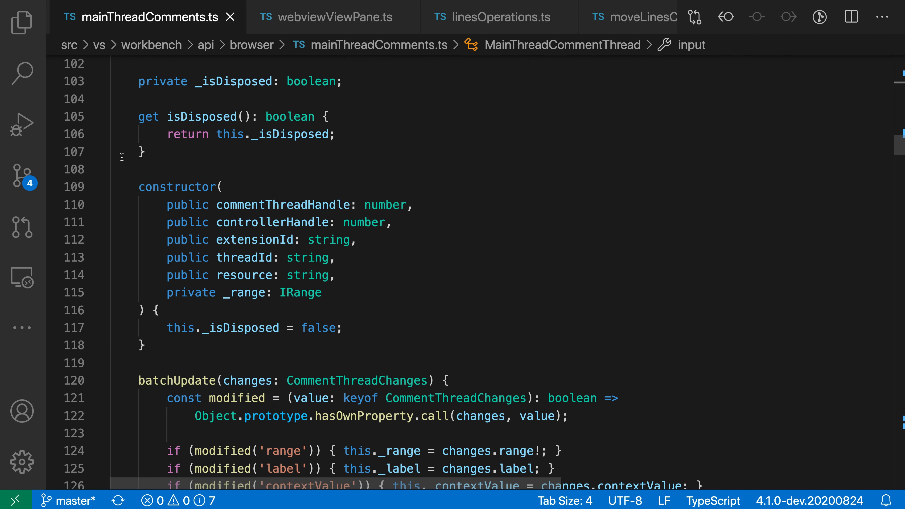
{"action": "mouse_move", "coordinate": [547, 265]}
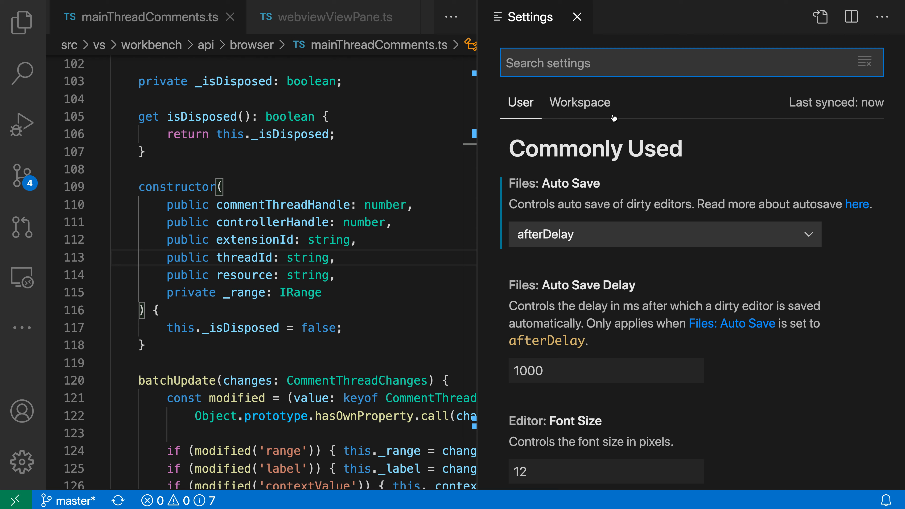
{"action": "type", "text": "line numbers"}
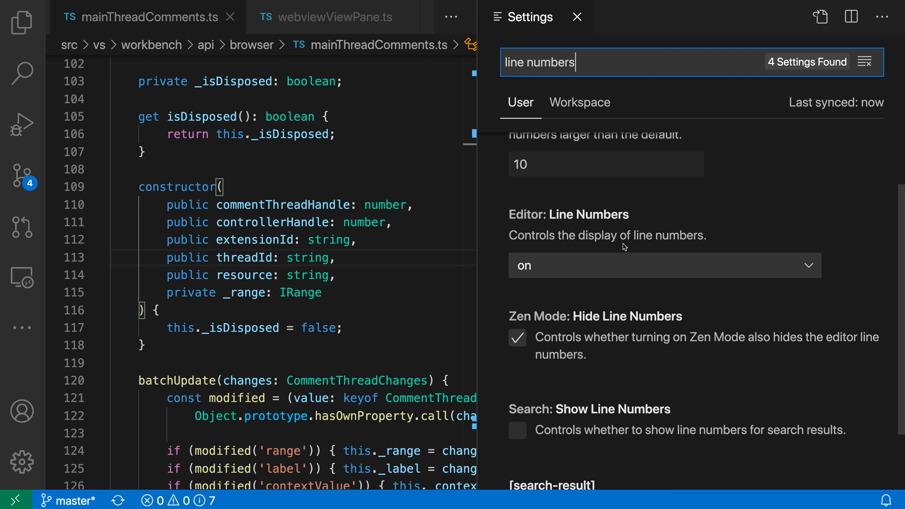
- Set Editor: Line Numbers to 'off' so the gutter shows no numbers
{"action": "left_click", "coordinate": [664, 265]}
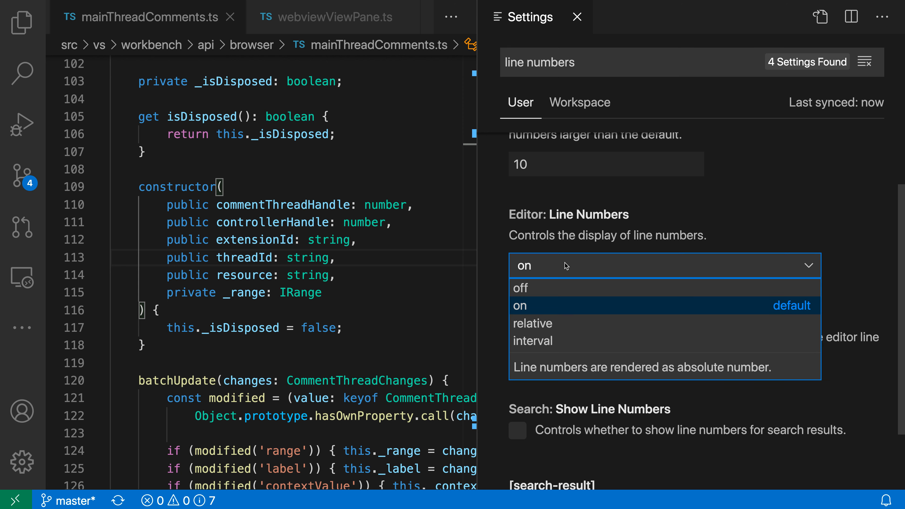
{"action": "mouse_move", "coordinate": [571, 294]}
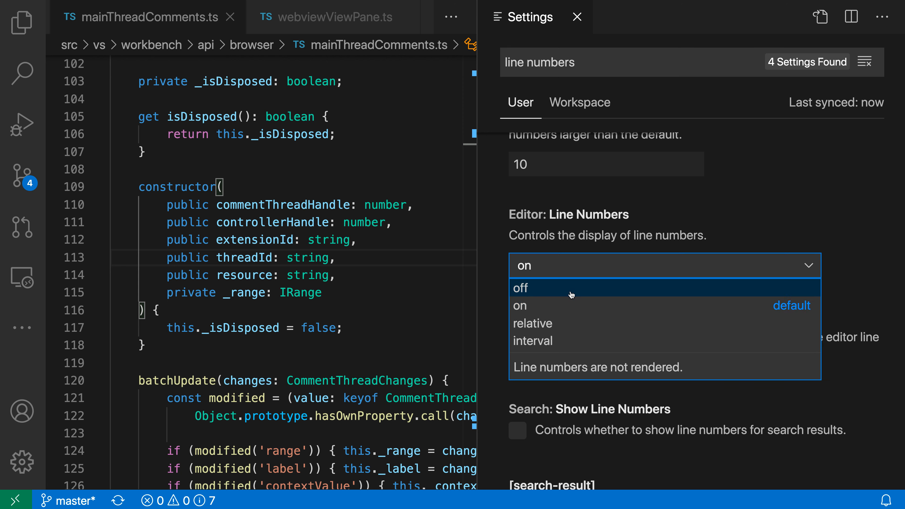
{"action": "left_click", "coordinate": [520, 288]}
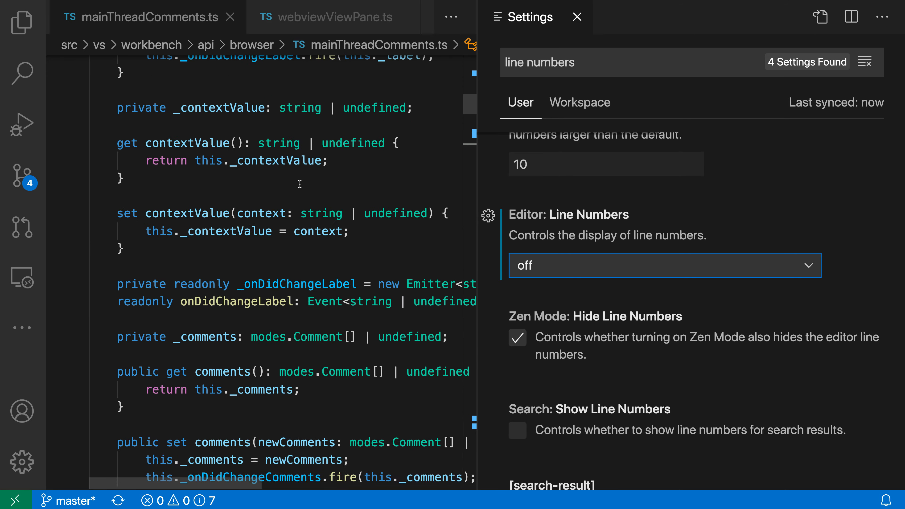
{"action": "scroll", "scroll_direction": "down", "scroll_amount": 3}
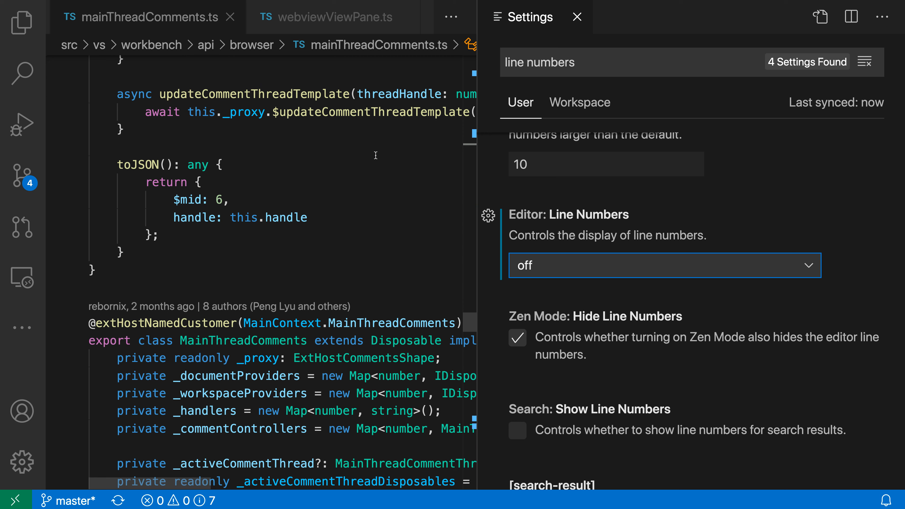
- Set Editor: Line Numbers to 'relative' so numbering counts from the current line
{"action": "left_click", "coordinate": [664, 265]}
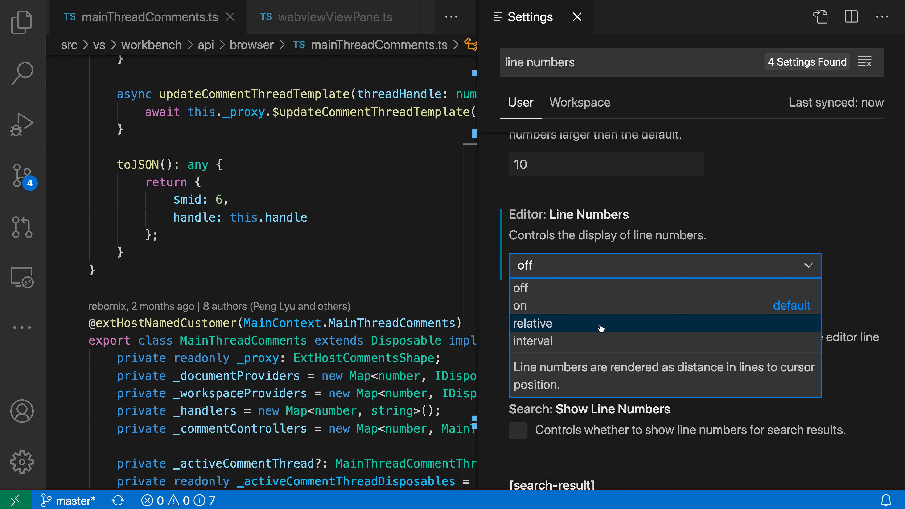
{"action": "left_click", "coordinate": [532, 323]}
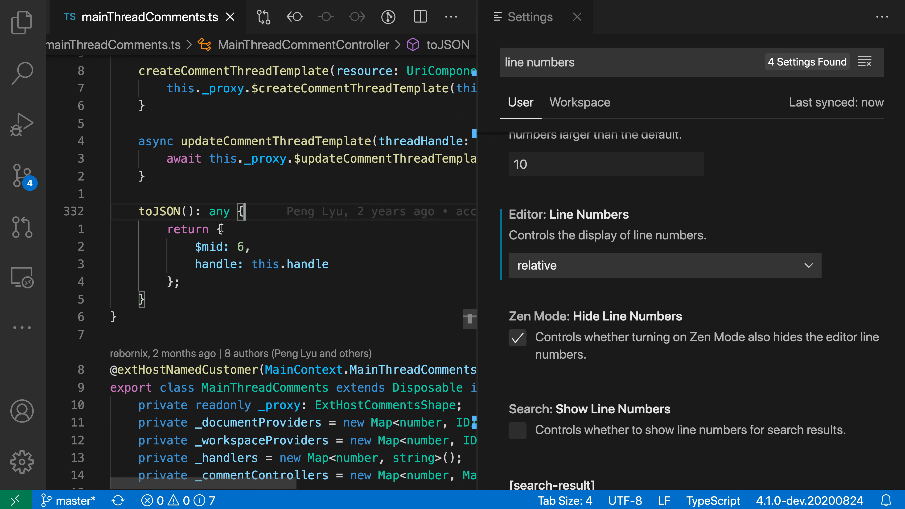
{"action": "mouse_move", "coordinate": [249, 205]}
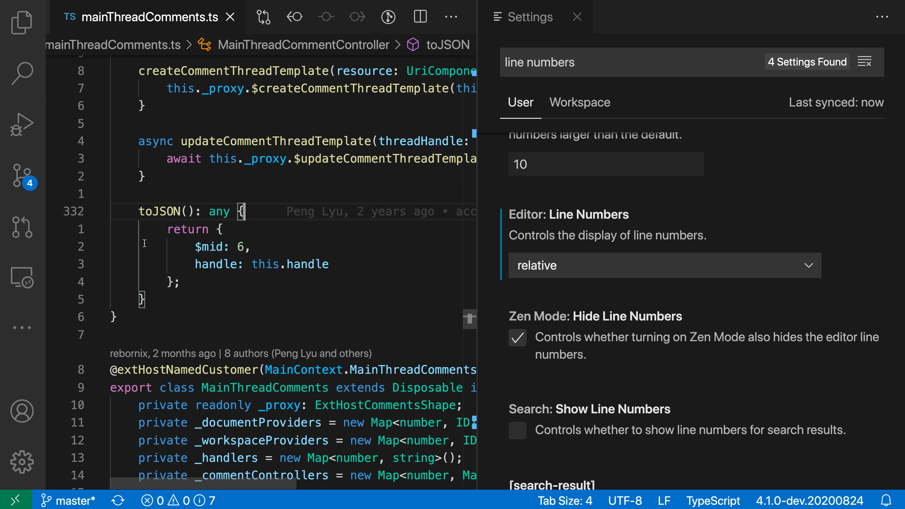
{"action": "mouse_move", "coordinate": [233, 299]}
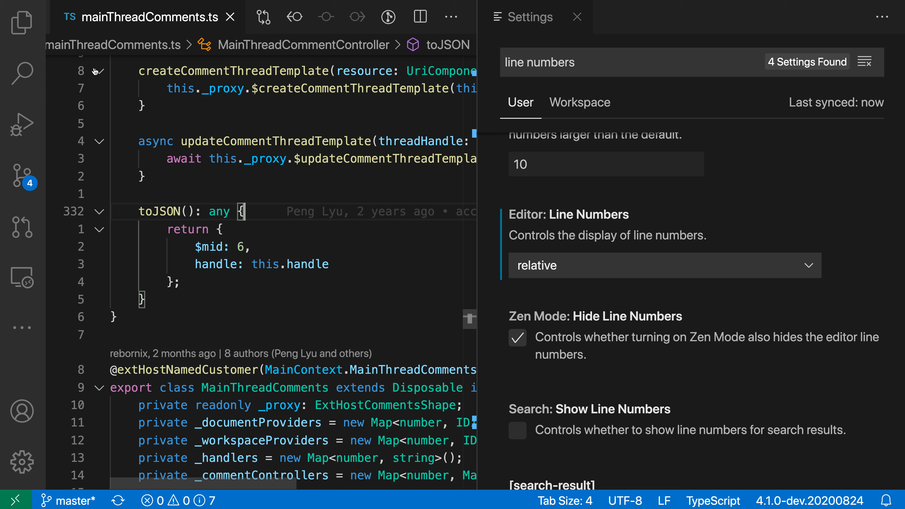
{"action": "mouse_move", "coordinate": [254, 418]}
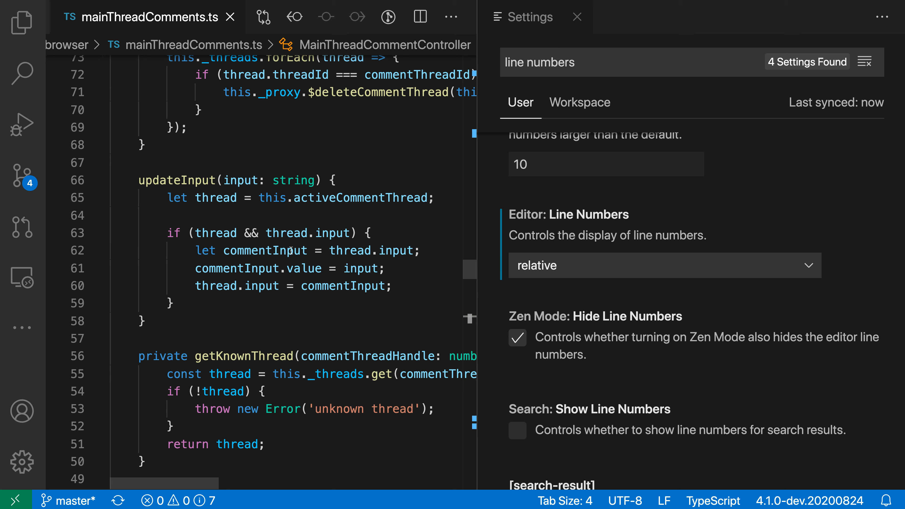
{"action": "mouse_move", "coordinate": [265, 250]}
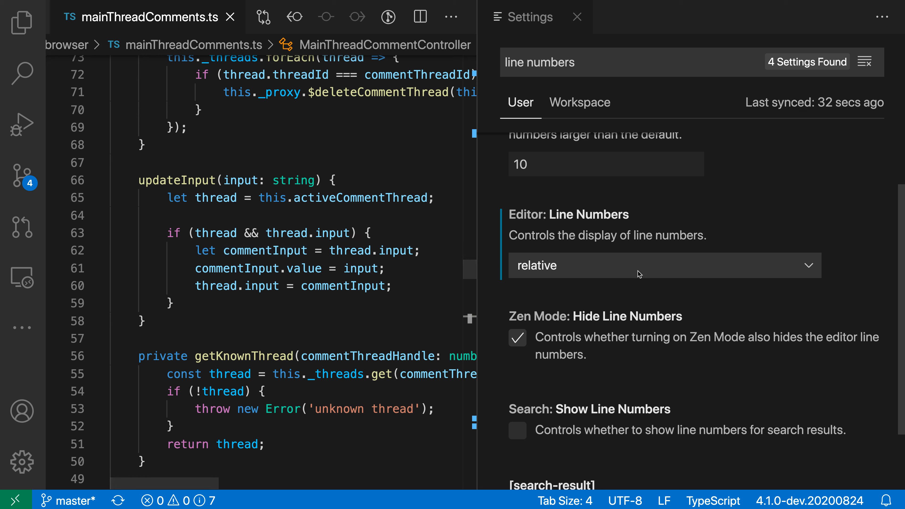
- Set Editor: Line Numbers to 'interval' so only every tenth line is numbered
{"action": "left_click", "coordinate": [663, 265]}
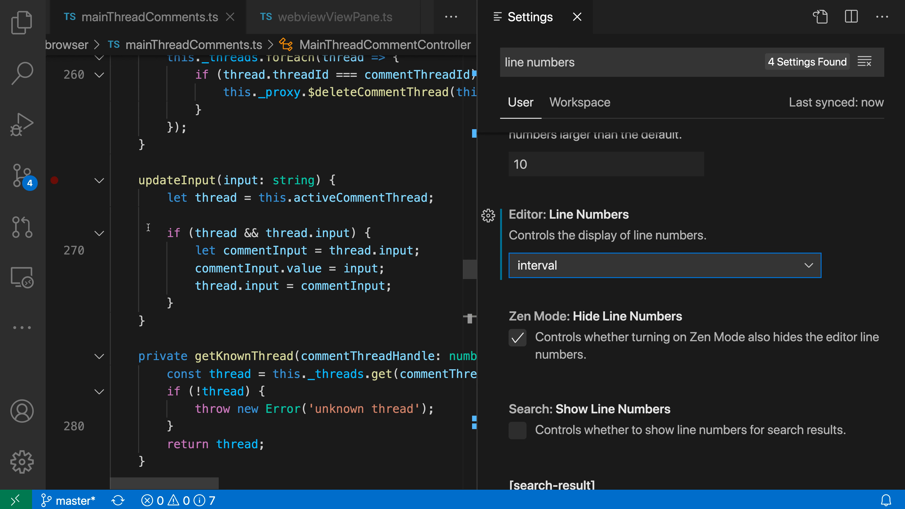
{"action": "scroll", "scroll_direction": "down", "scroll_amount": 3}
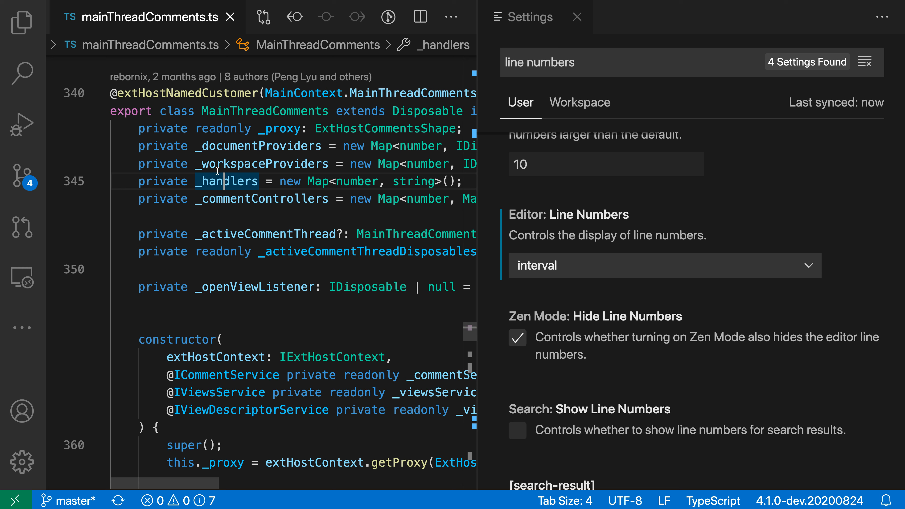
{"action": "mouse_move", "coordinate": [257, 217]}
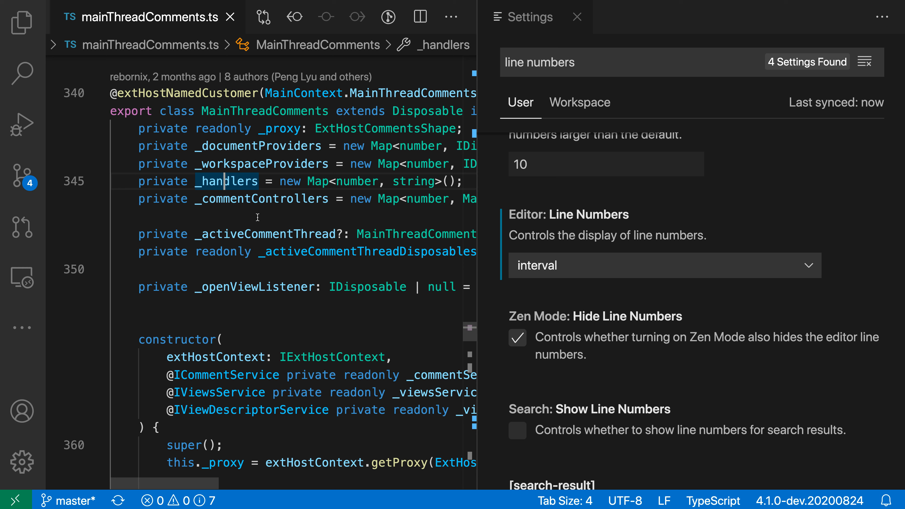